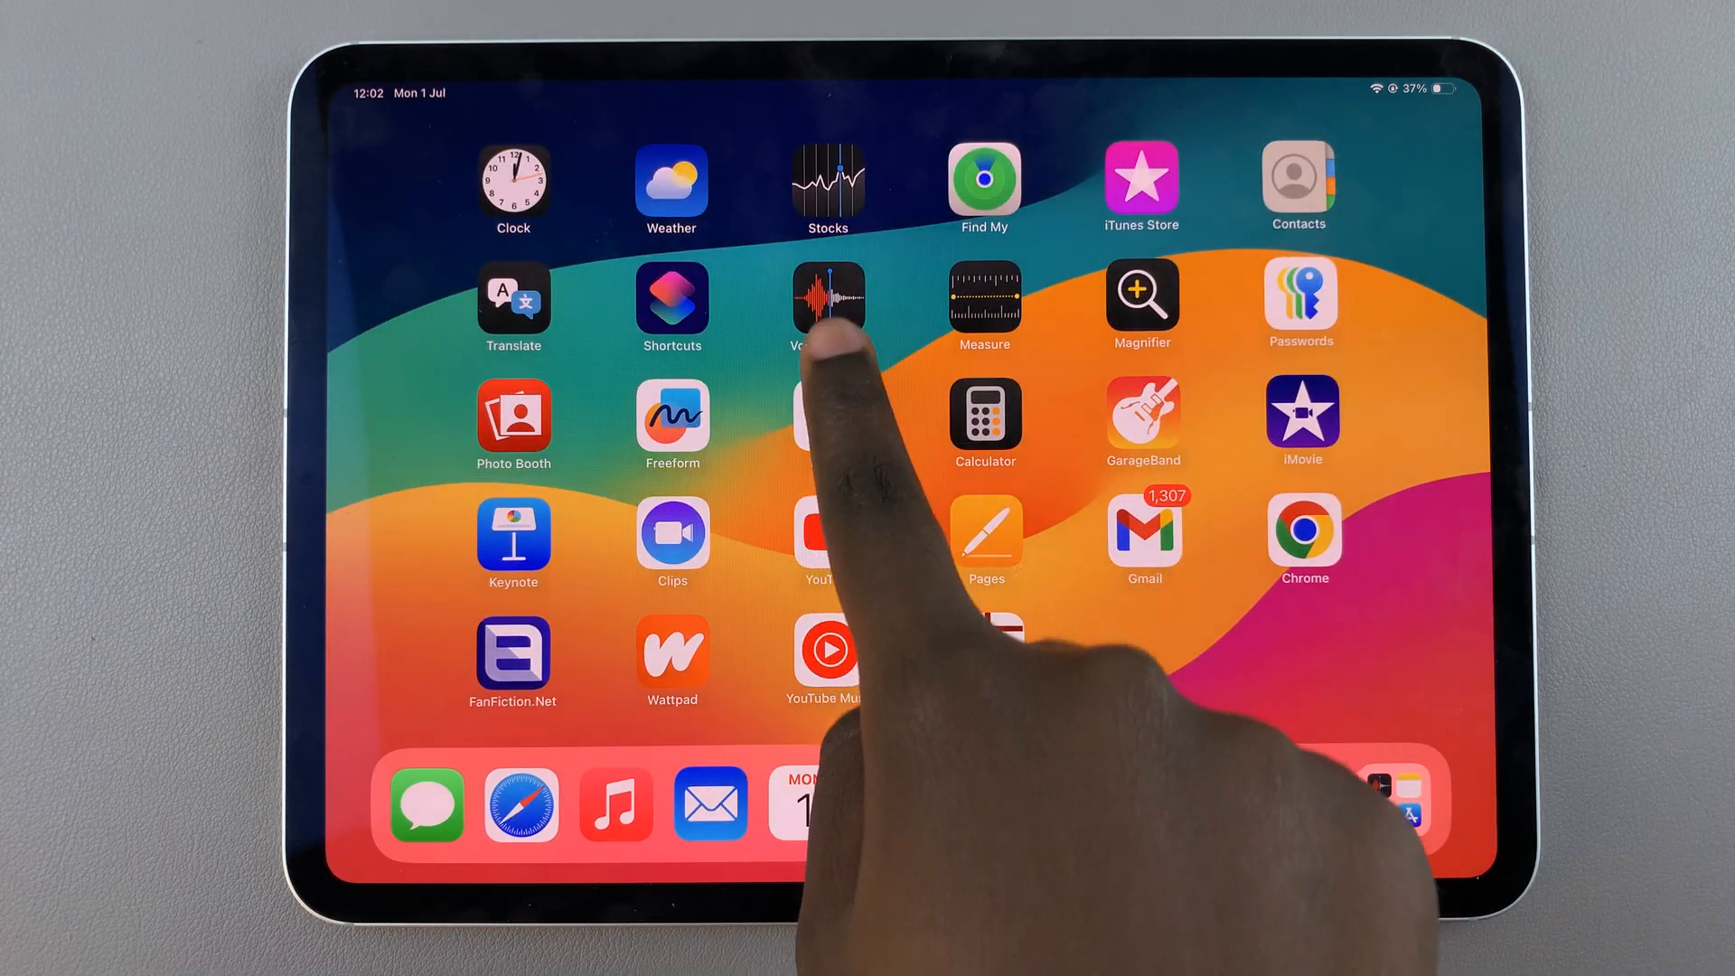
Launch Voice Memos from the Home Screen to show the All Recordings list.
{"action": "left_click", "coordinate": [828, 298]}
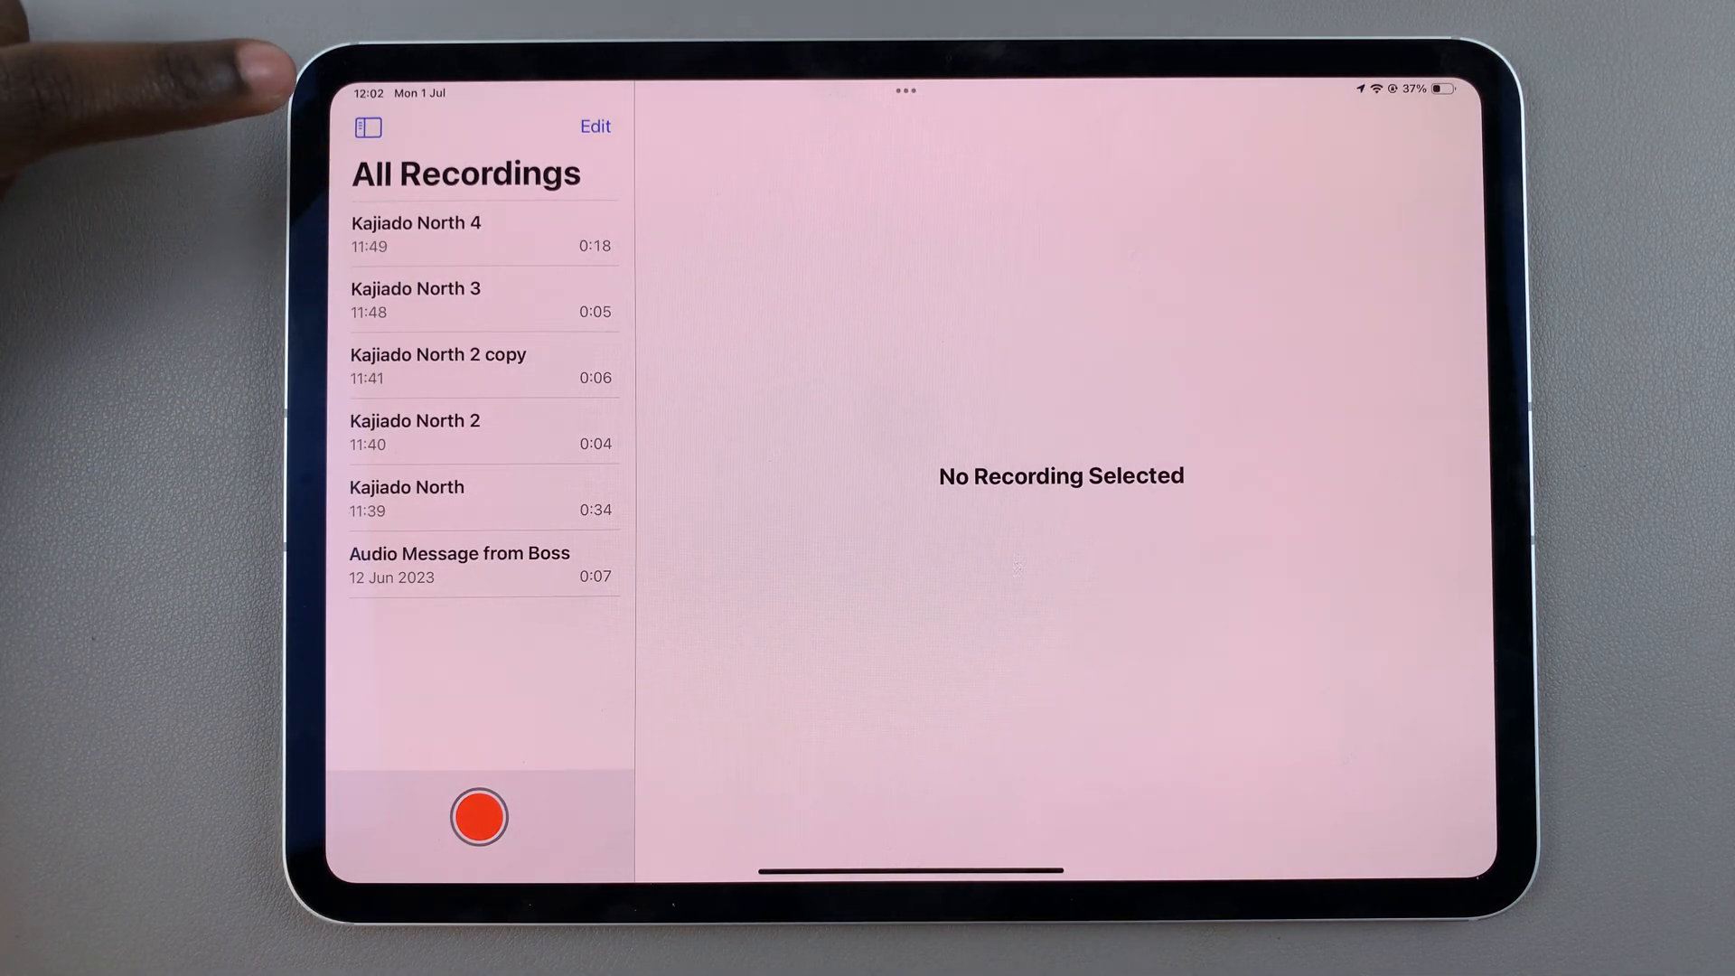
Enter edit mode and select Kajiado North 4, 3 and 2 copy, leaving Kajiado North 2 out.
{"action": "left_click", "coordinate": [594, 127]}
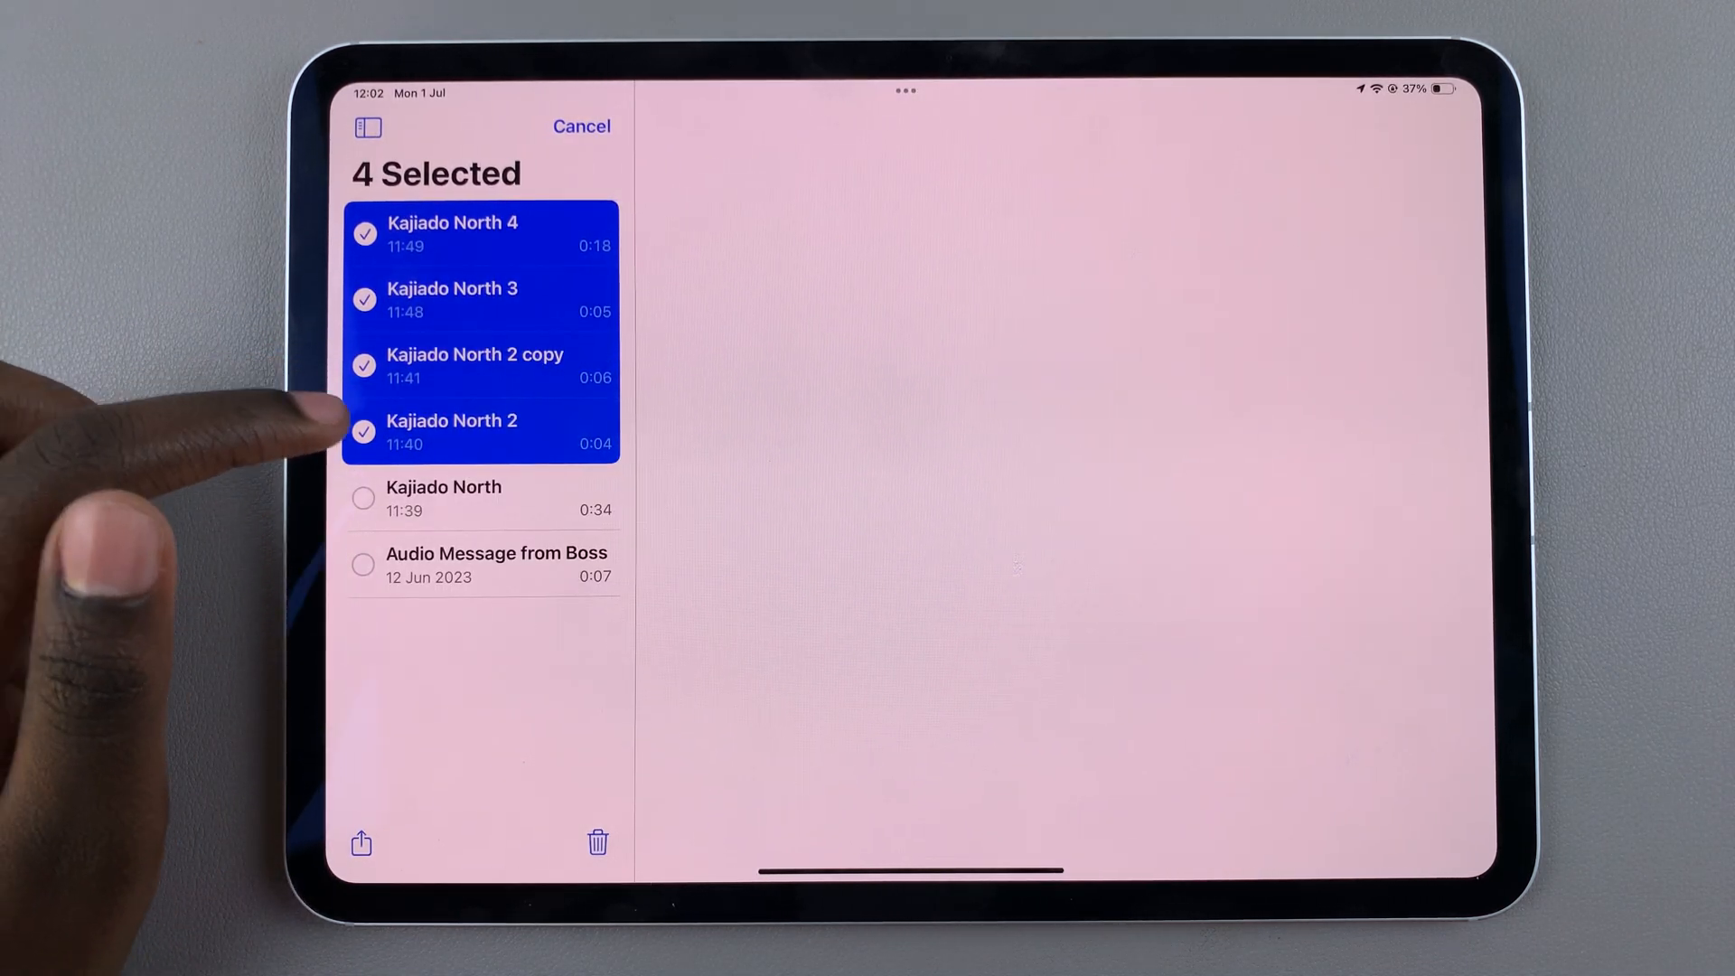
{"action": "left_click", "coordinate": [365, 430]}
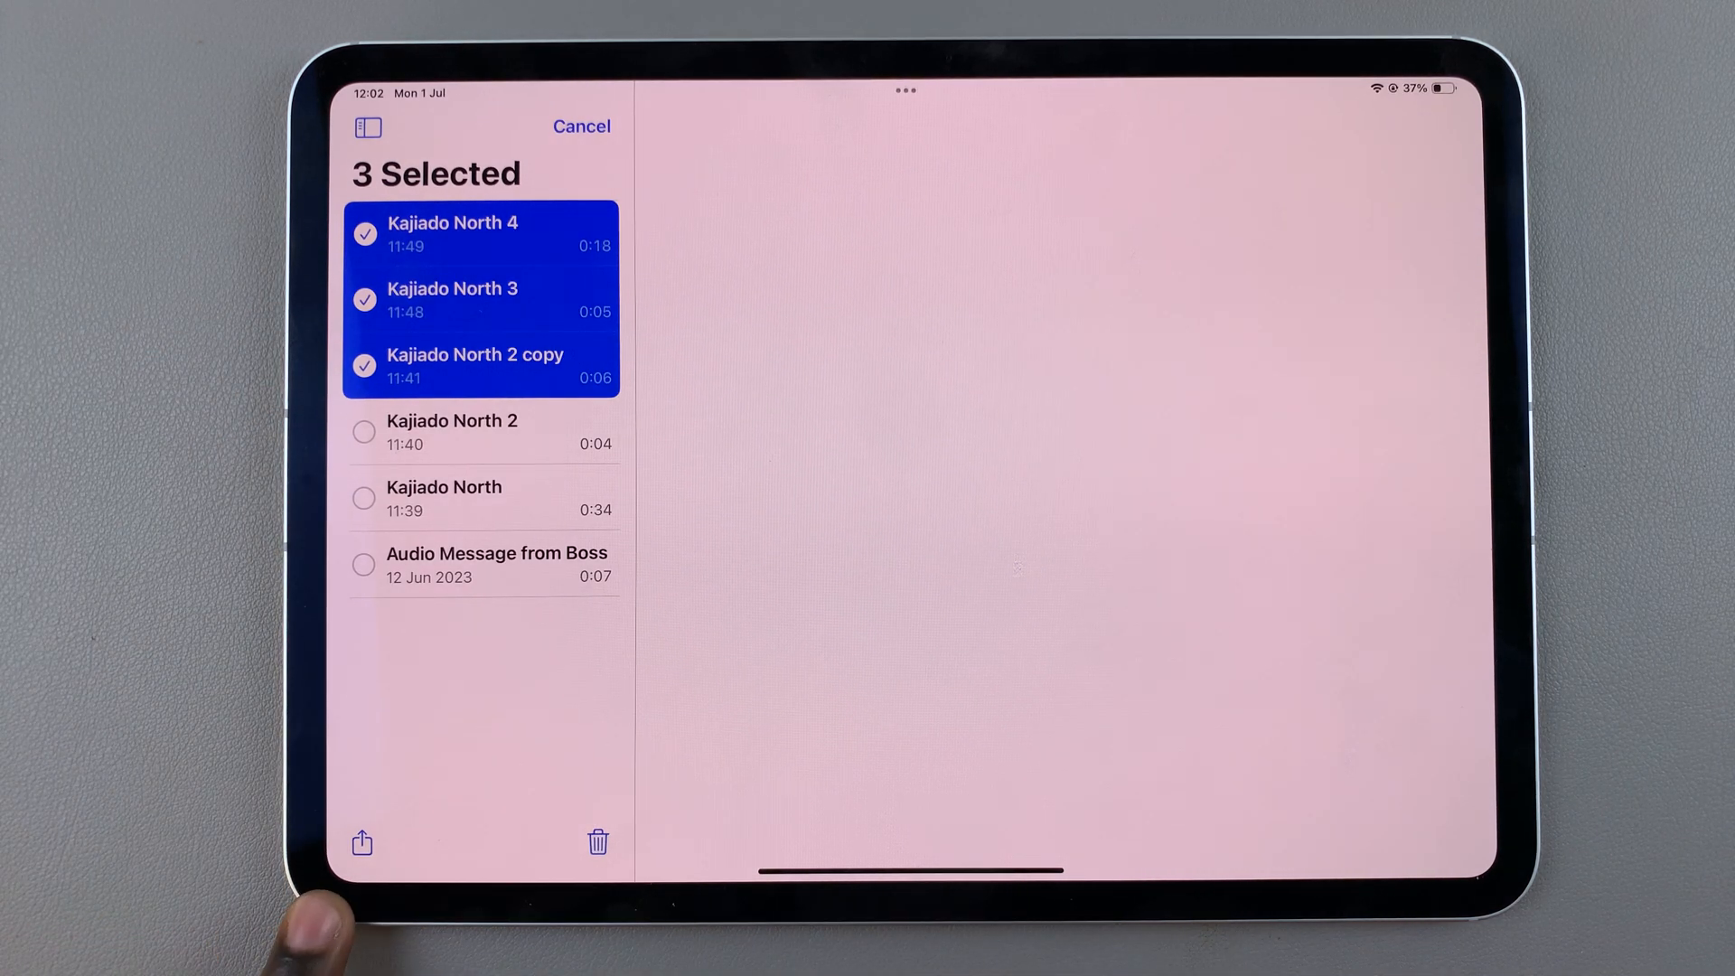
Share the three selected recordings and save them to Files in the Downloads folder.
{"action": "left_click", "coordinate": [360, 842]}
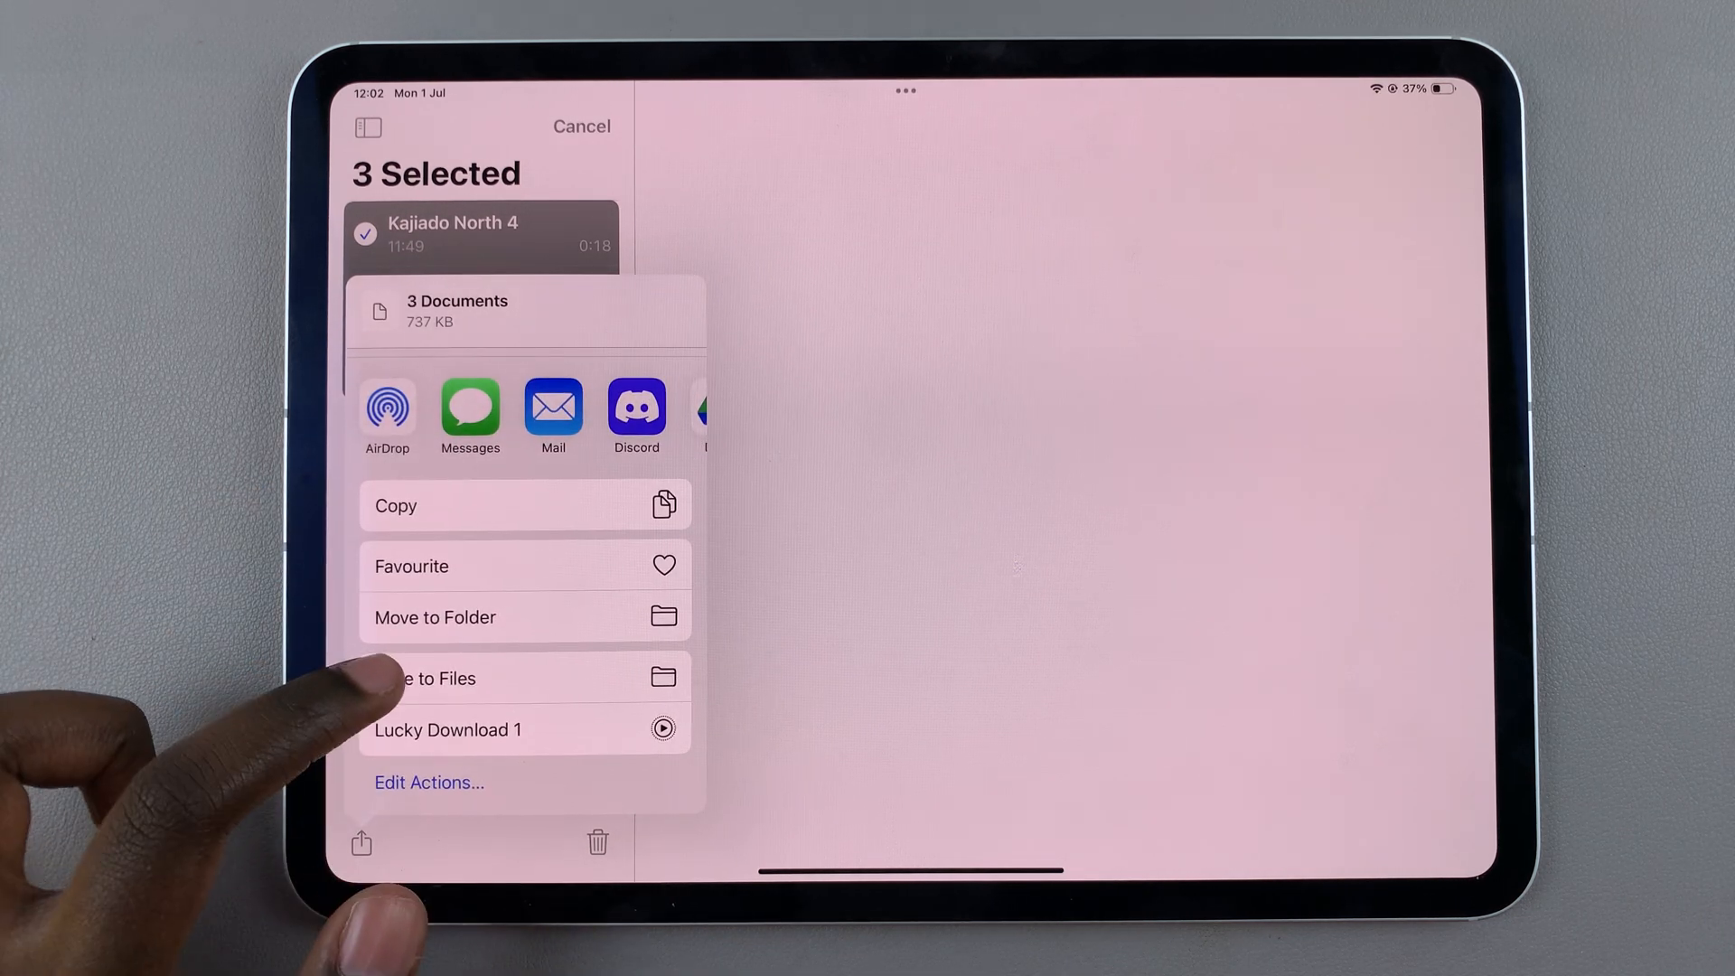
{"action": "left_click", "coordinate": [427, 678]}
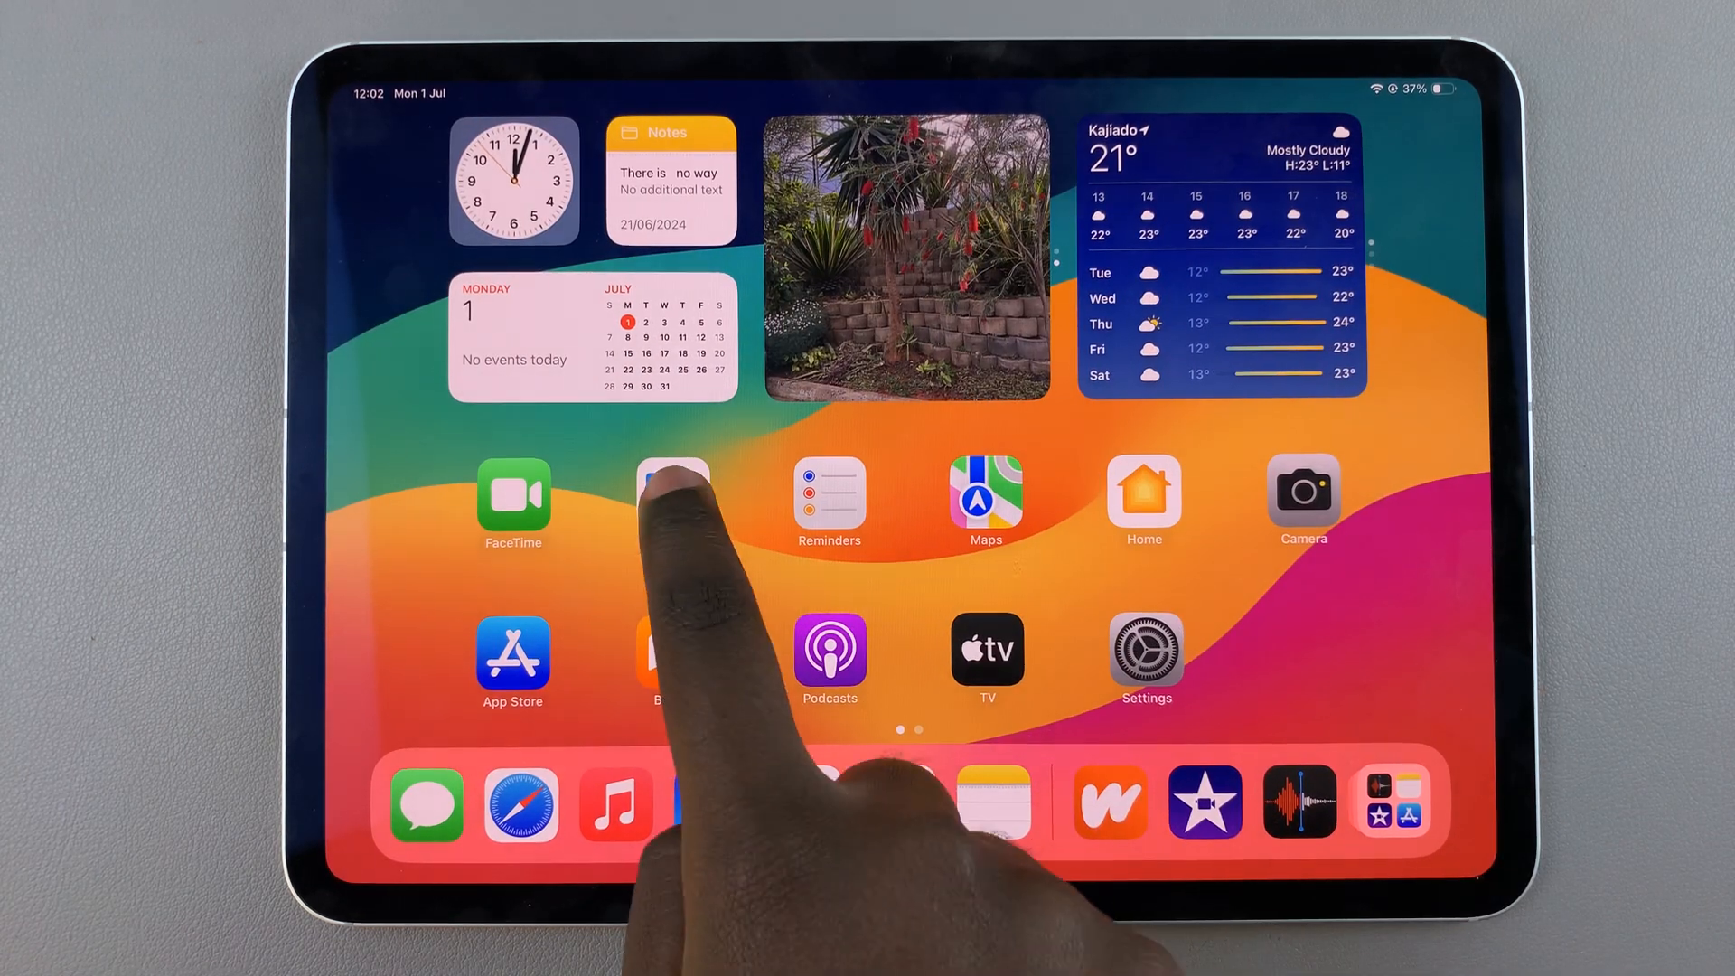
View the Downloads folder in Files to confirm the three saved audio files.
{"action": "left_click", "coordinate": [672, 496]}
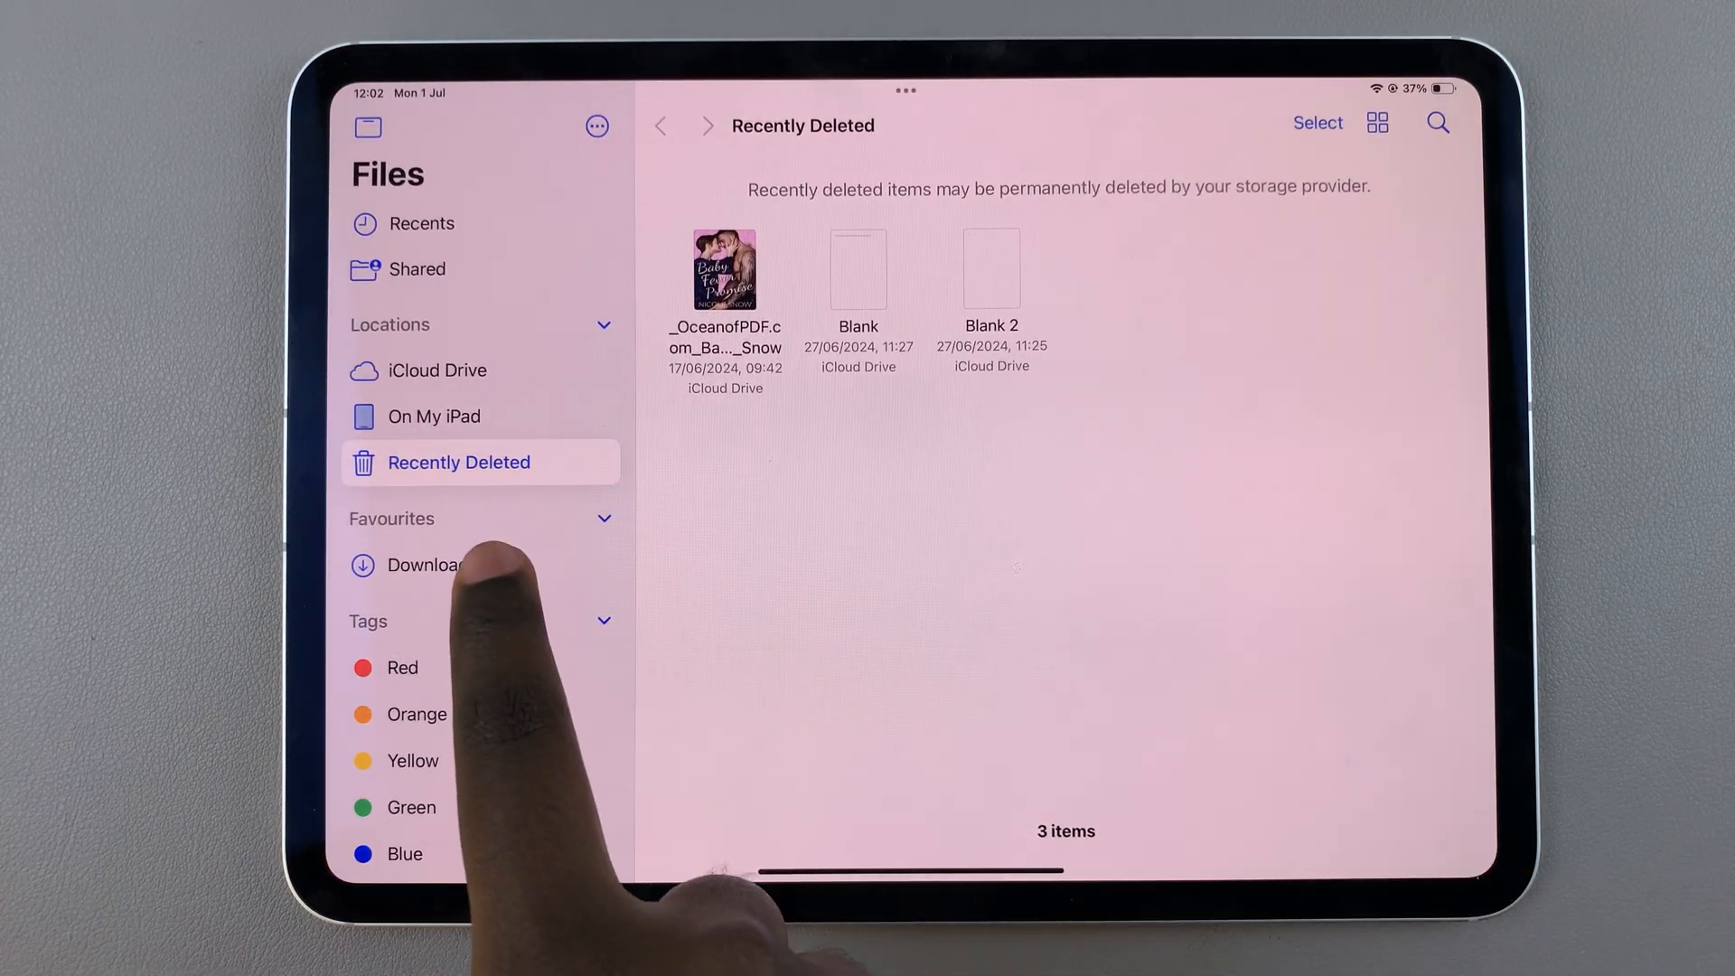
{"action": "left_click", "coordinate": [433, 564]}
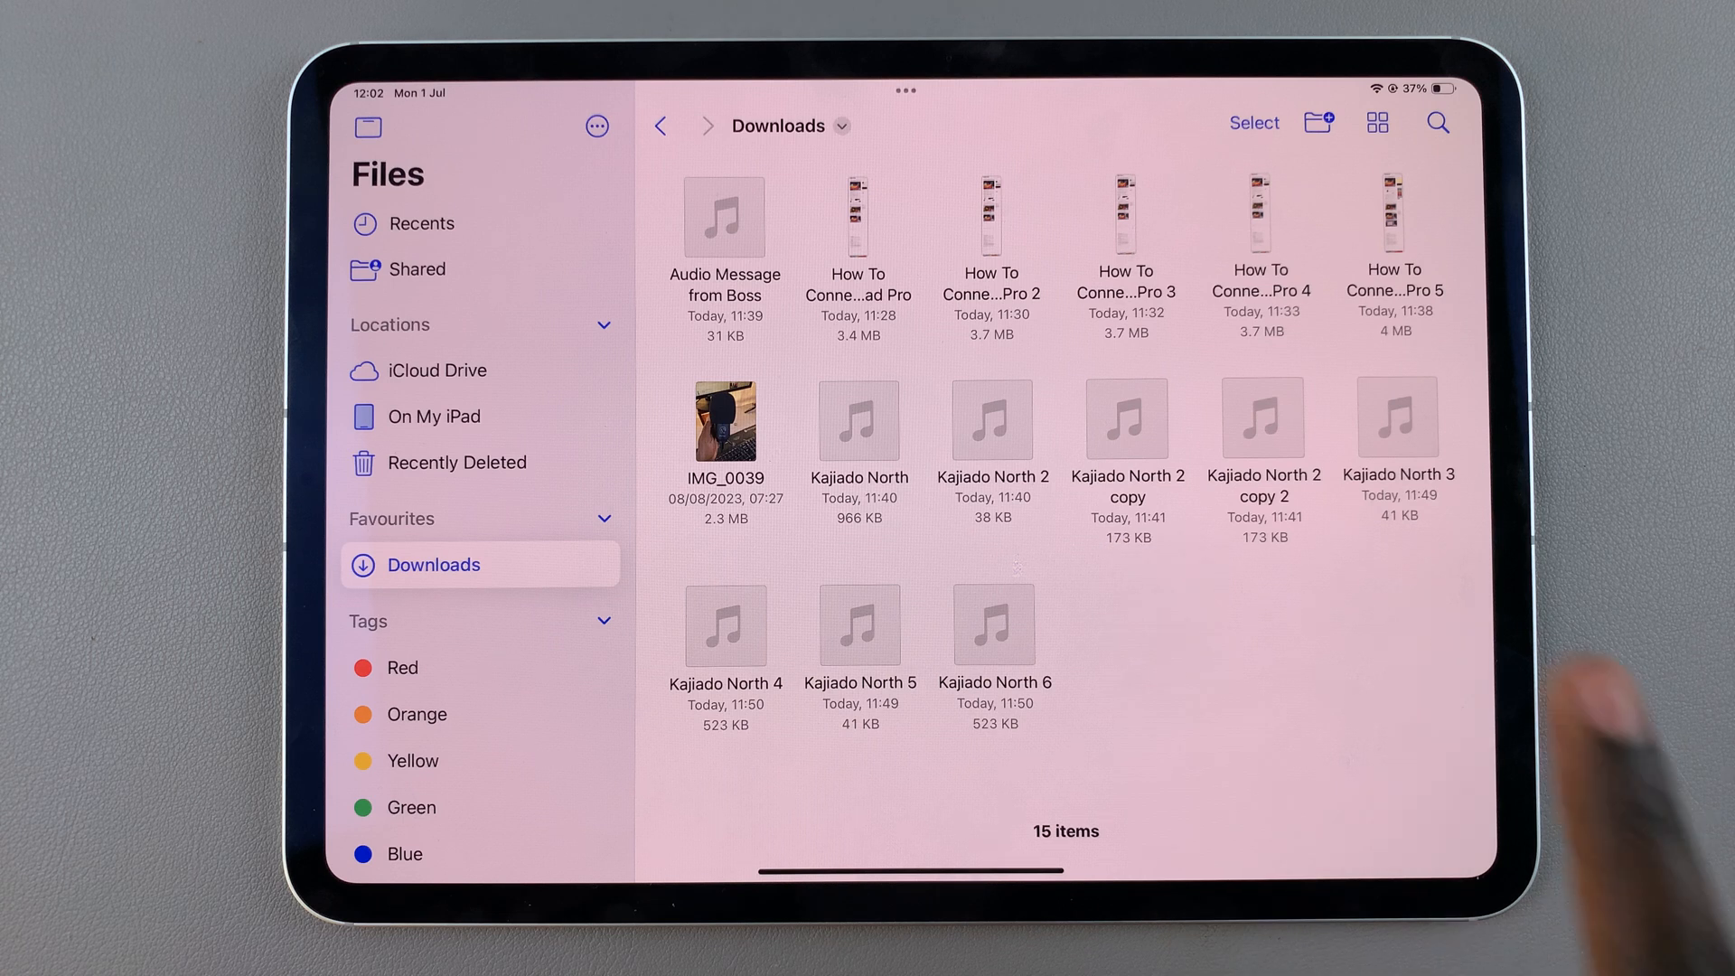